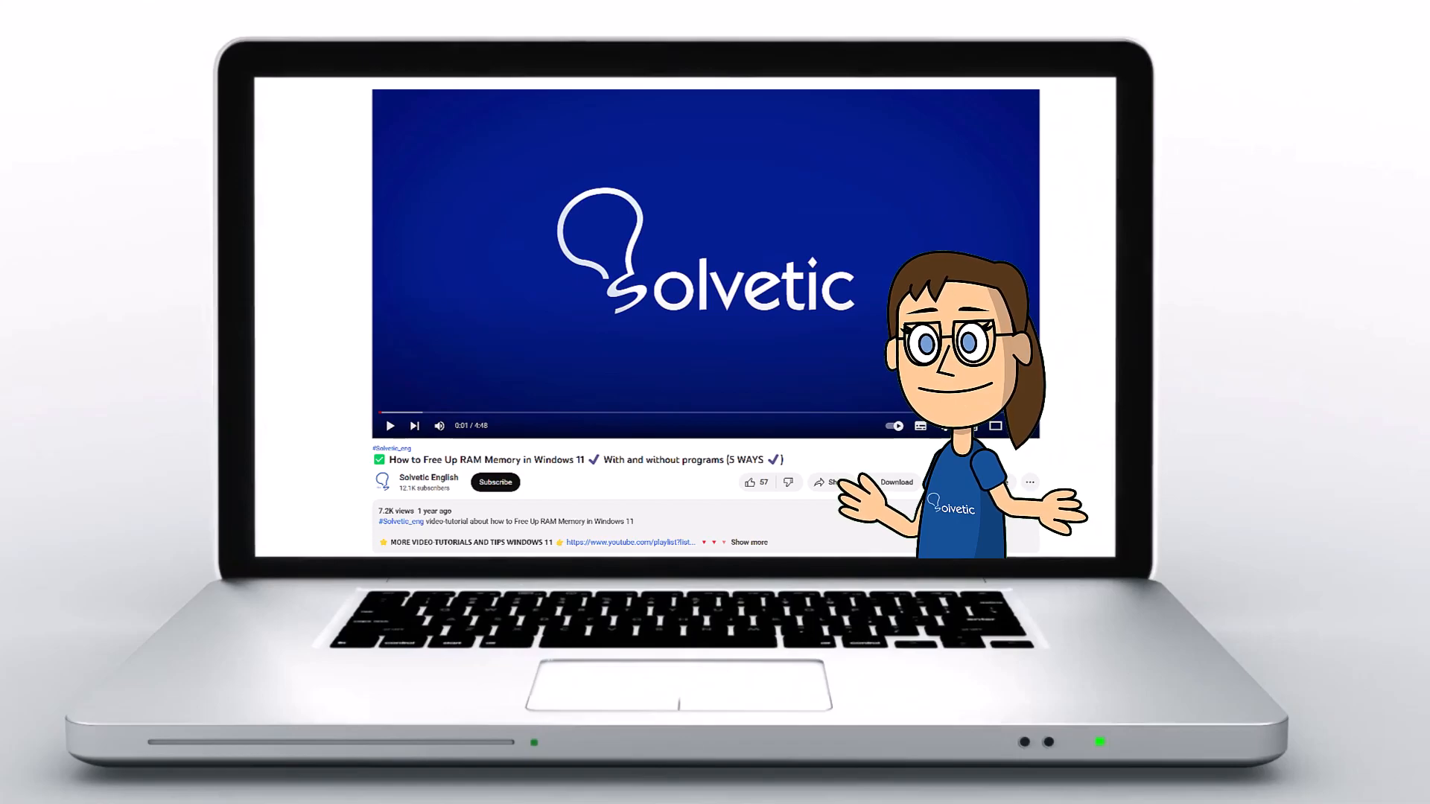
Search the taskbar for "features" to find Turn Windows features on or off
click(749, 542)
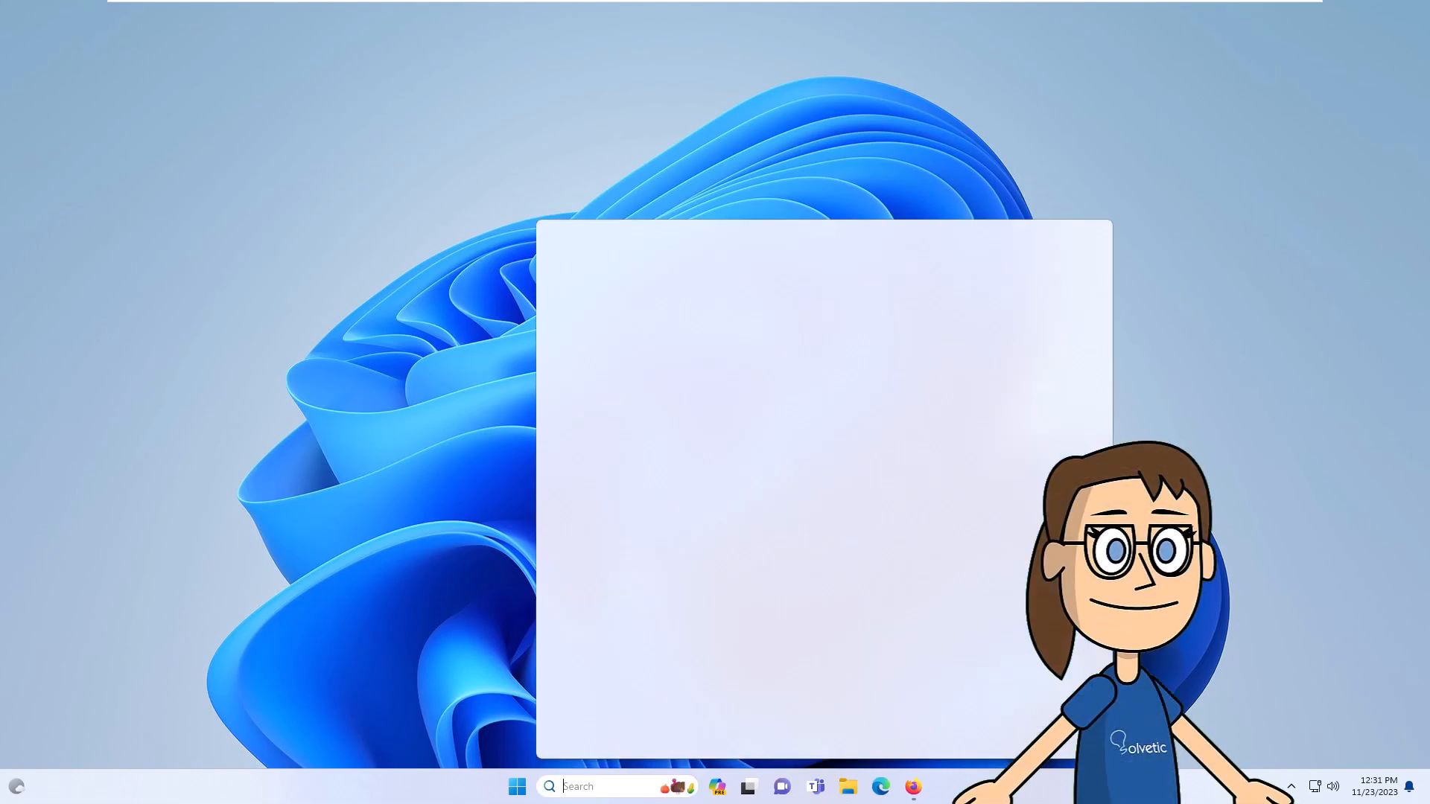
text(features)
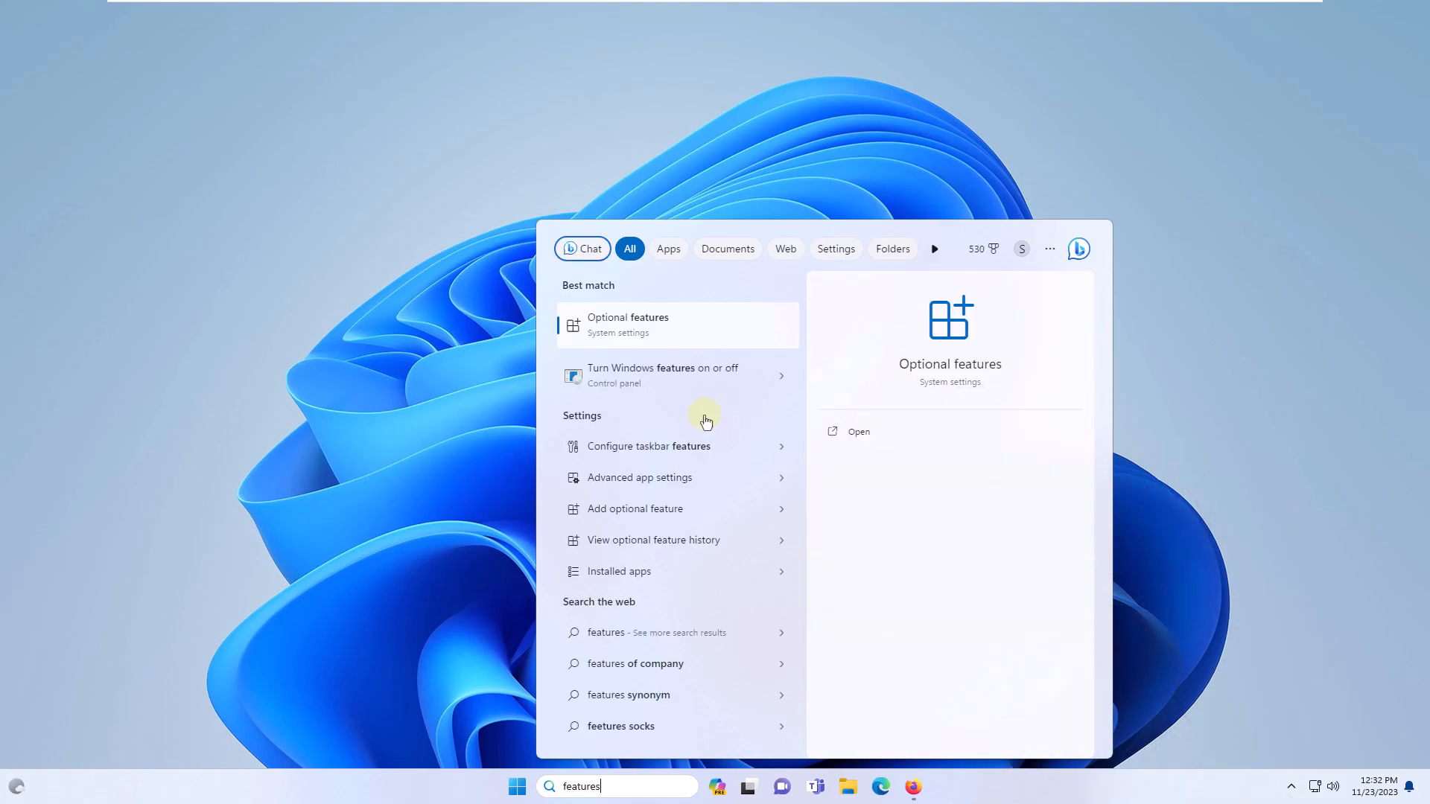
mouse_move(673, 383)
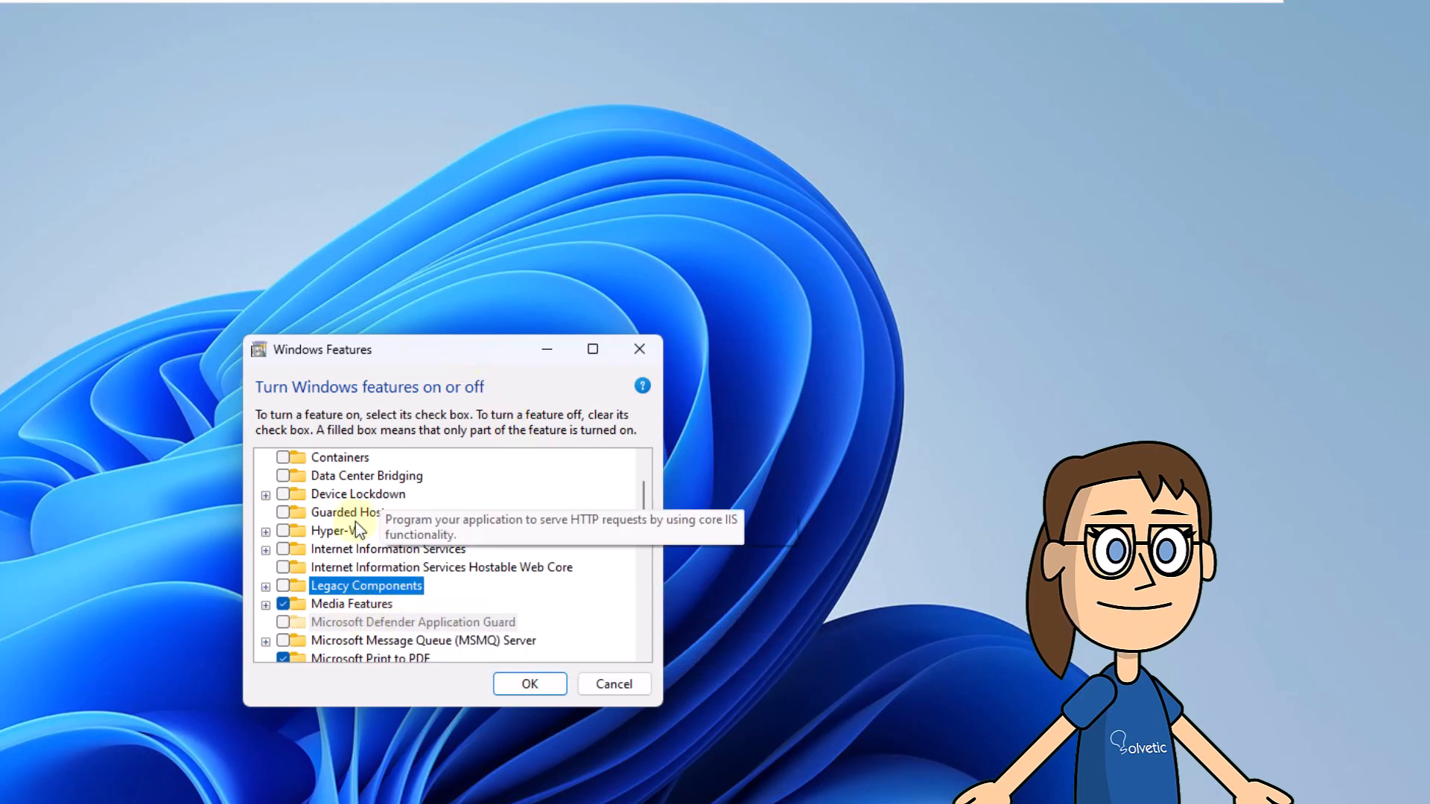
Expand Legacy Components and tick the DirectPlay checkbox
click(265, 585)
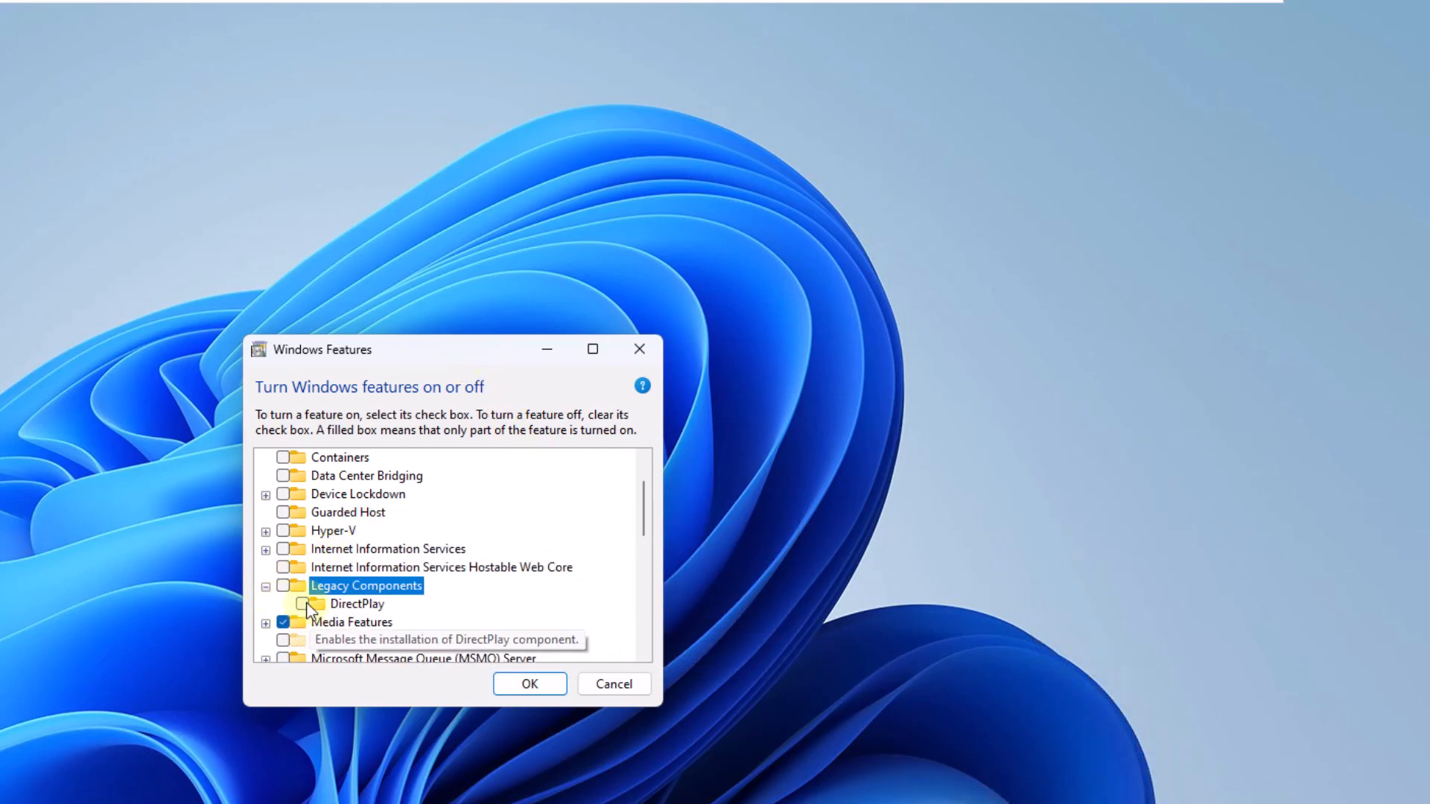
click(303, 604)
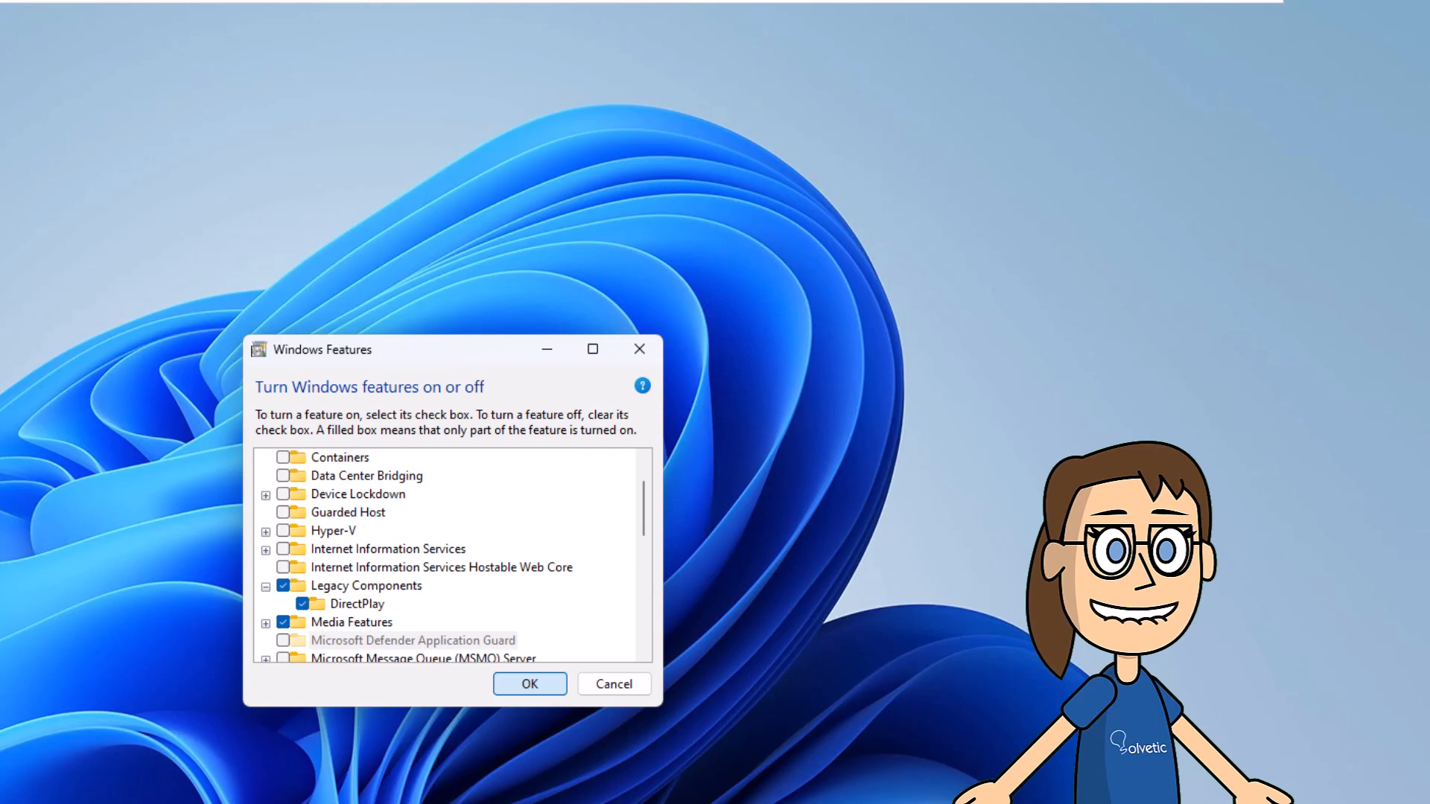
Confirm the DirectPlay change with OK, then close the completion notice
click(529, 684)
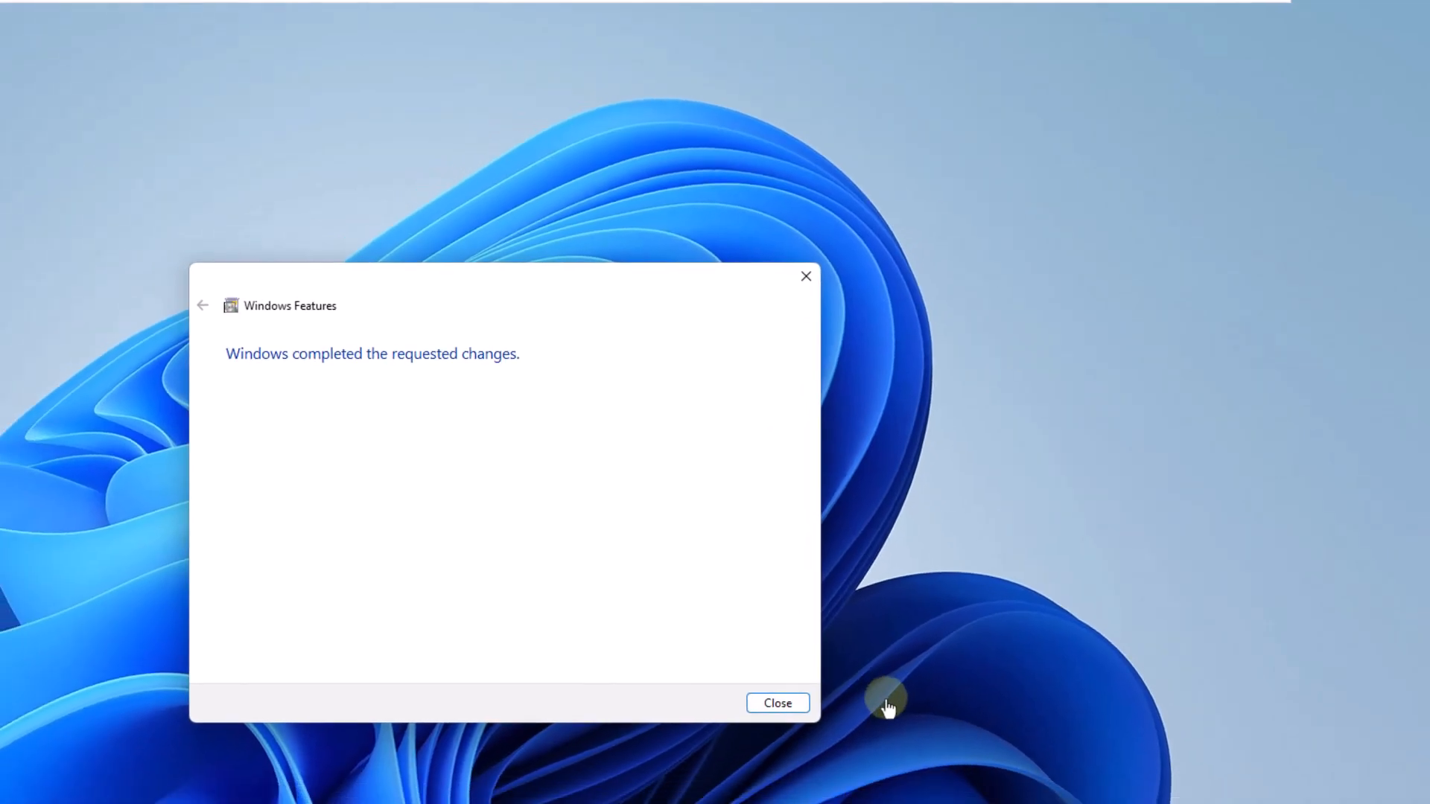
click(777, 702)
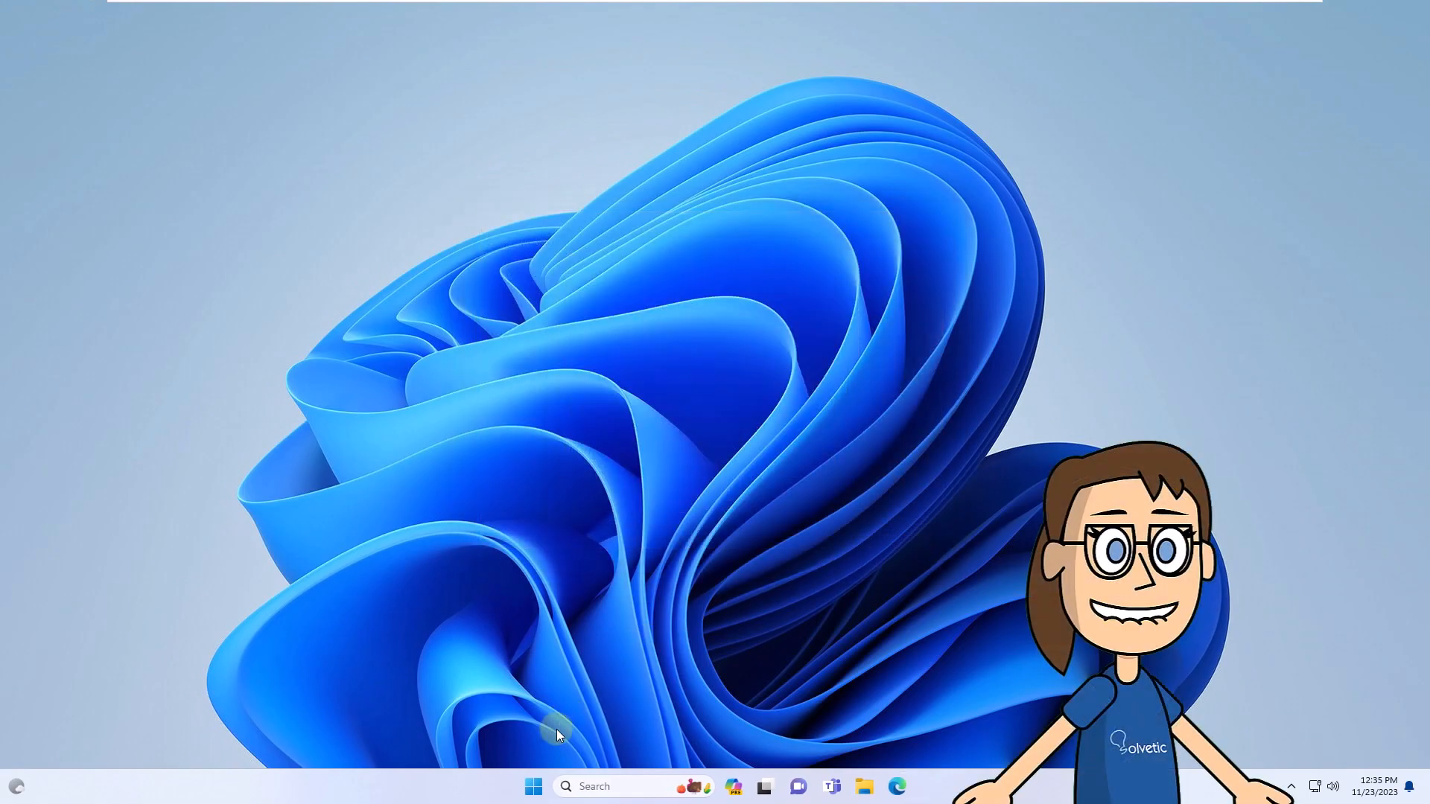
Restart Windows from the Start menu power options
click(532, 787)
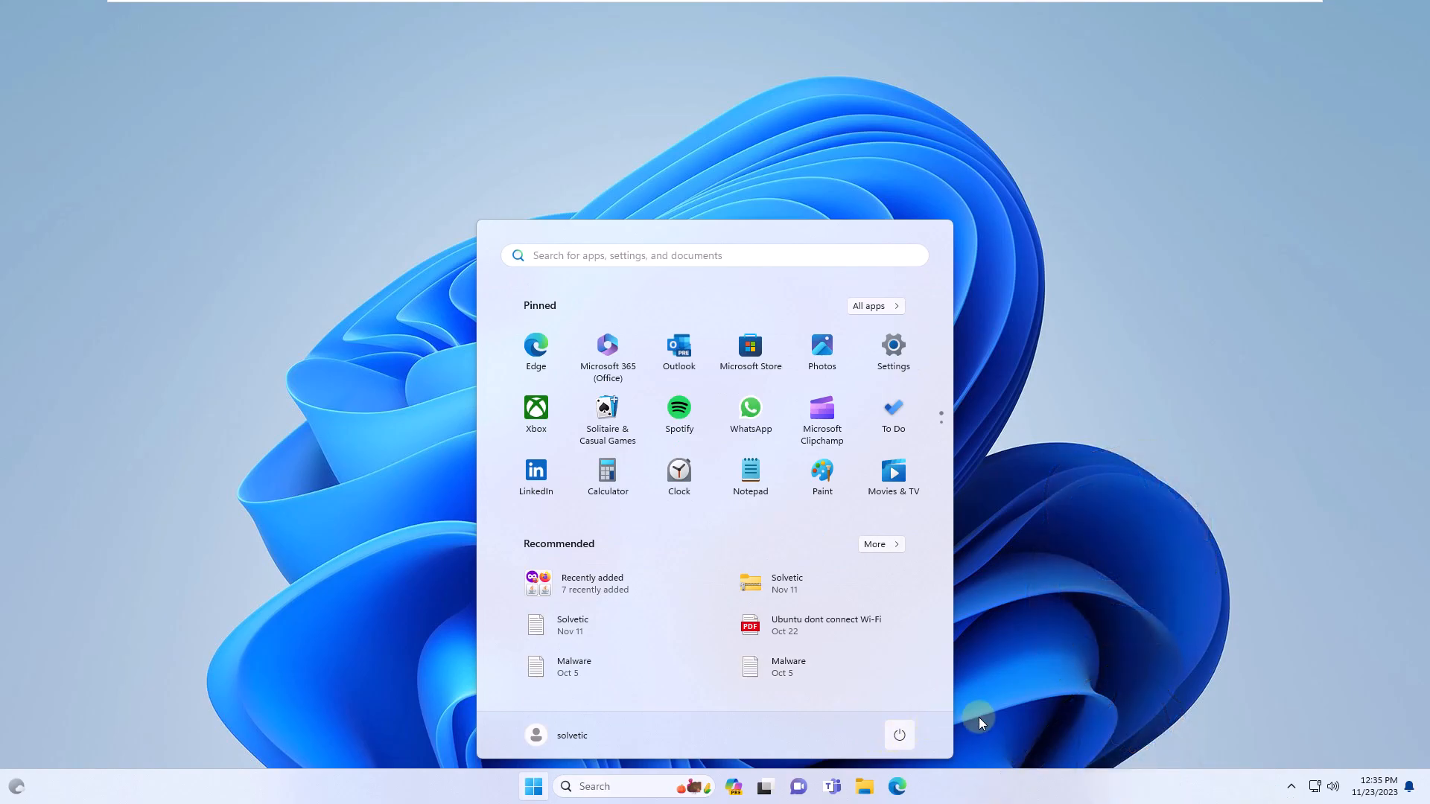
click(898, 735)
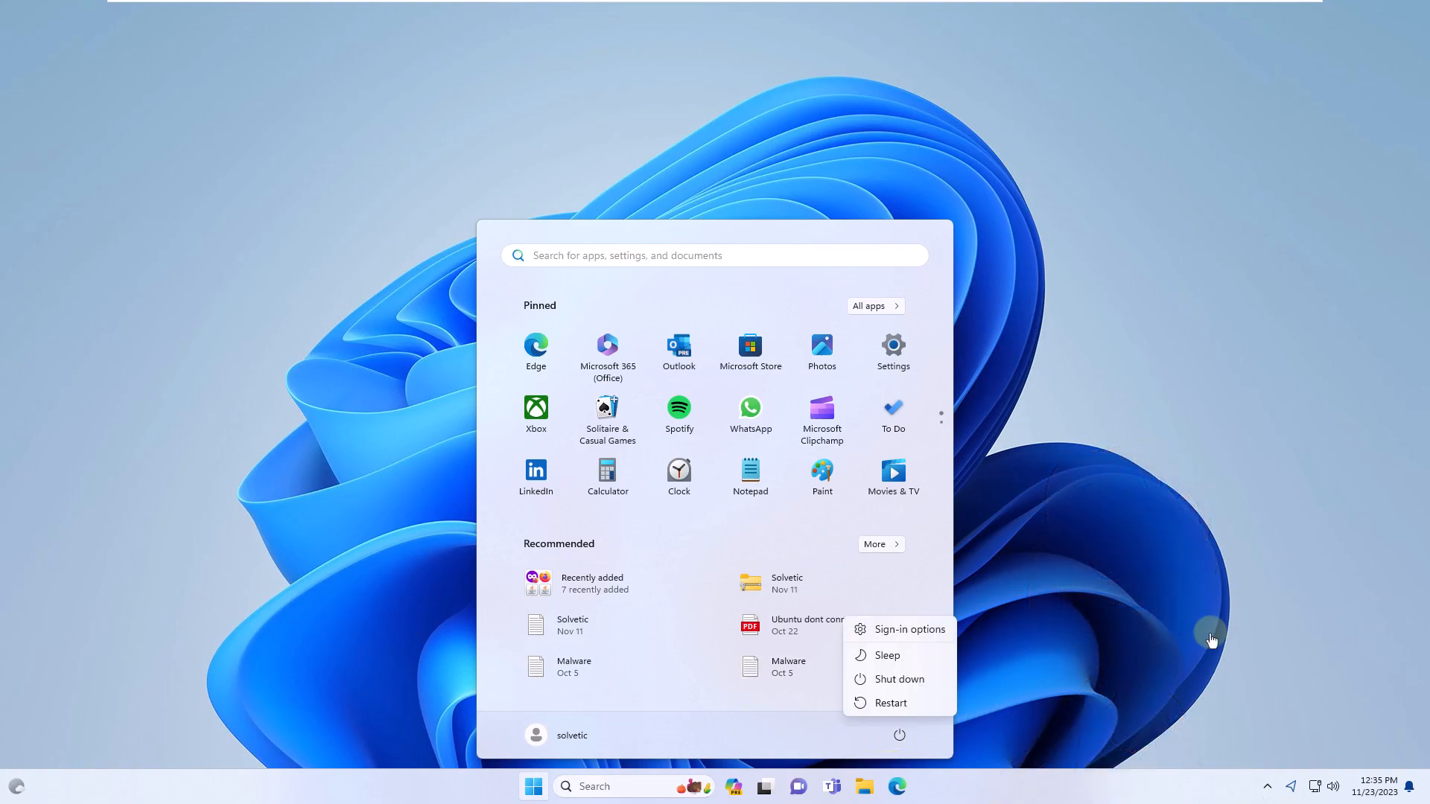
mouse_move(929, 709)
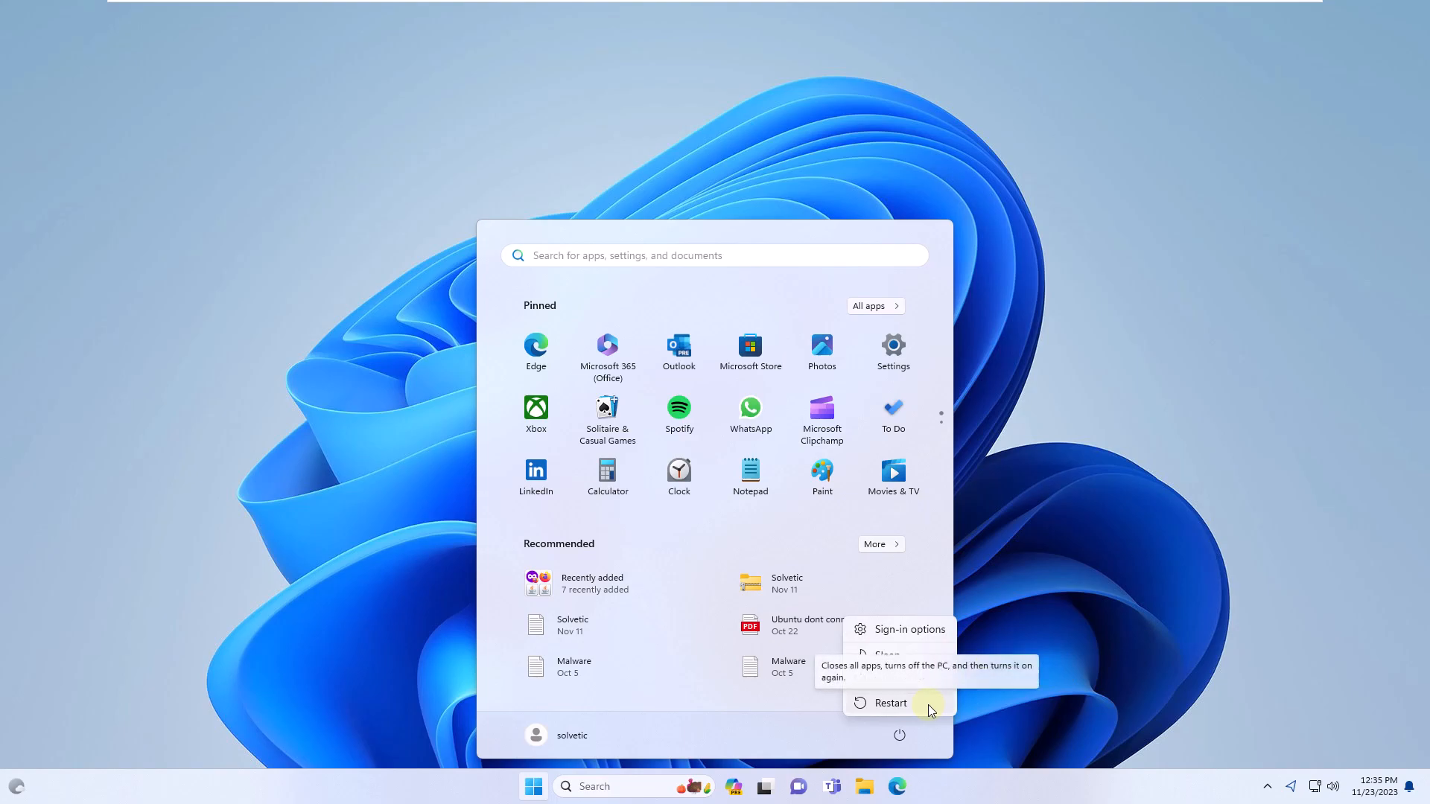
click(889, 702)
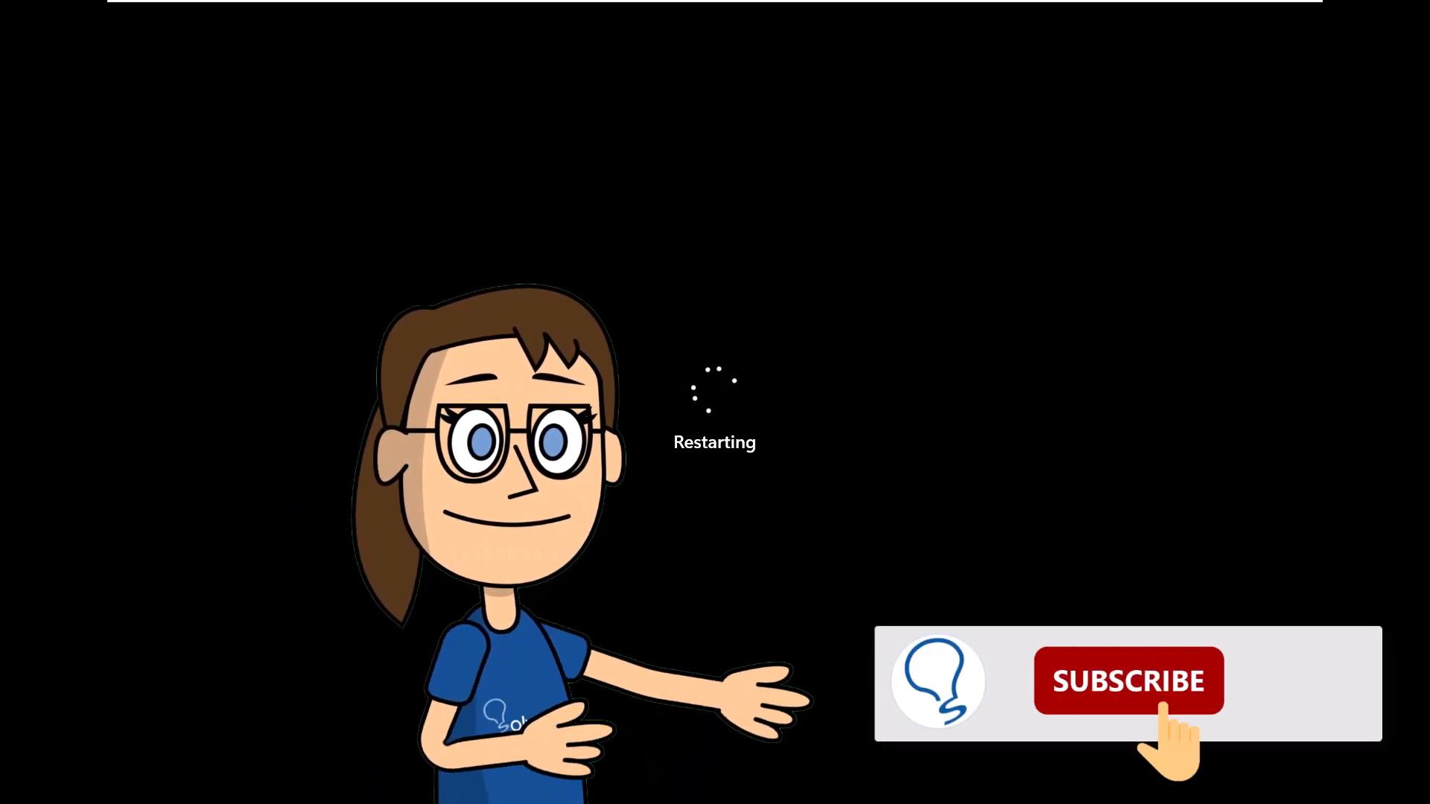